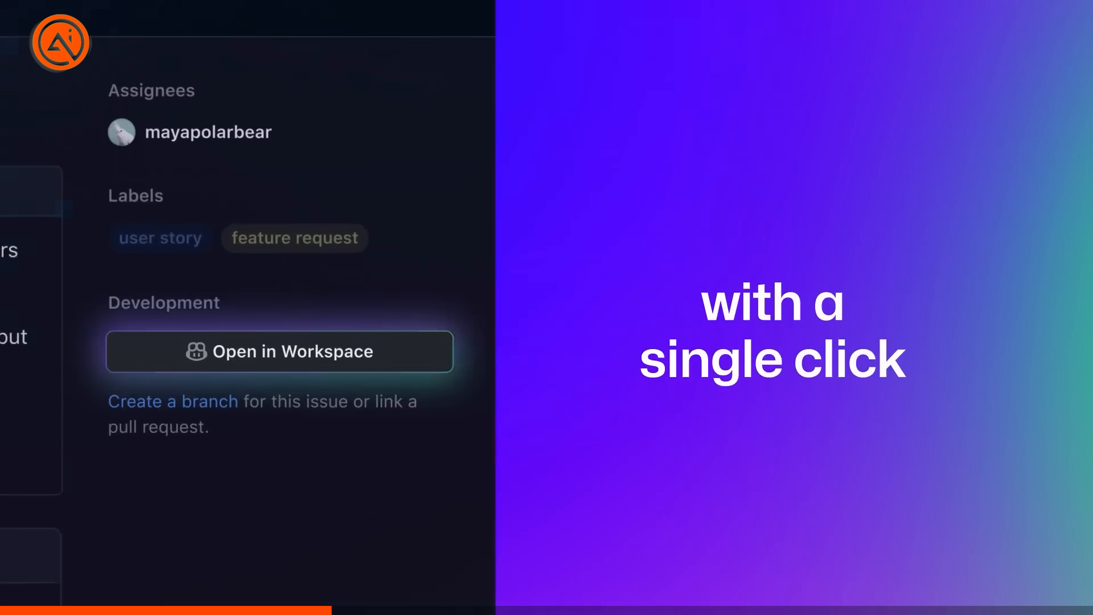
Open the issue in Copilot Workspace, then send 'meet Cowboy!' with the puppy photo and enlarge it
{"action": "left_click", "coordinate": [279, 351]}
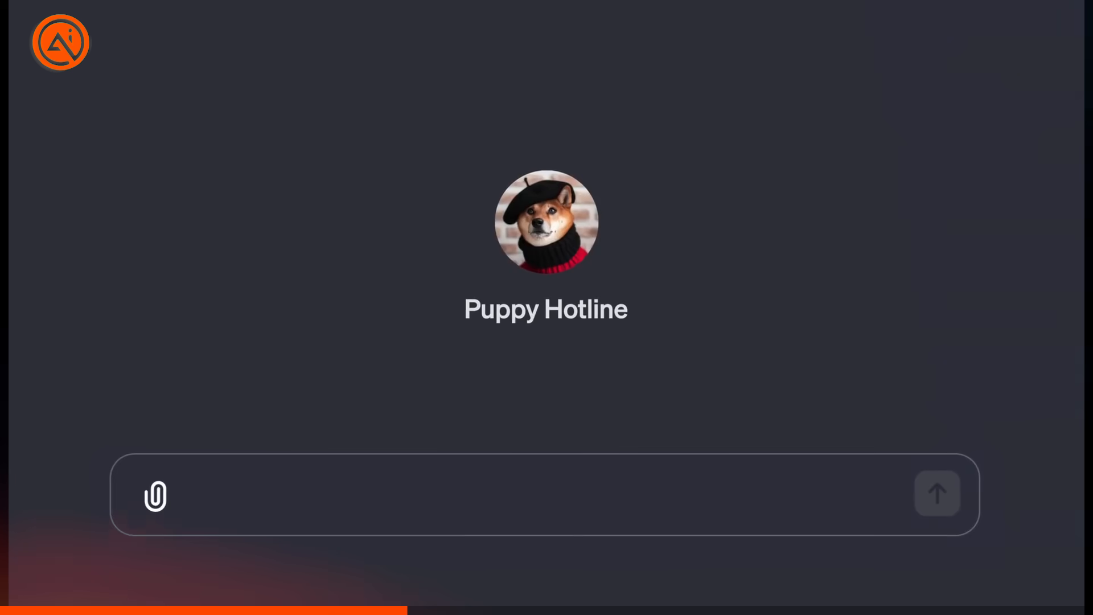
{"action": "type", "text": "meet Cowboy!"}
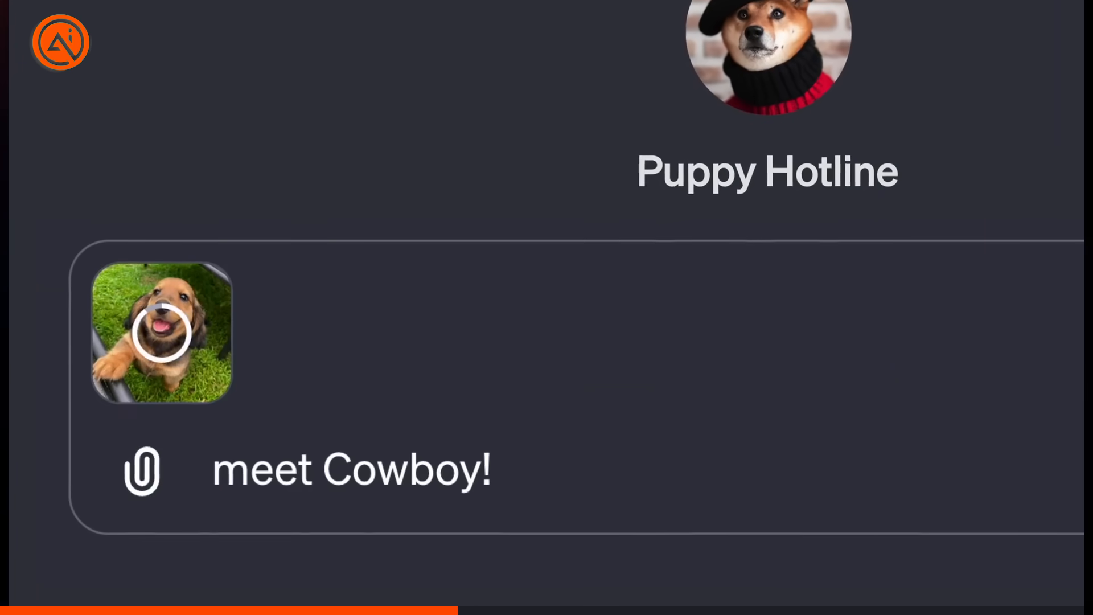
{"action": "left_click", "coordinate": [160, 333]}
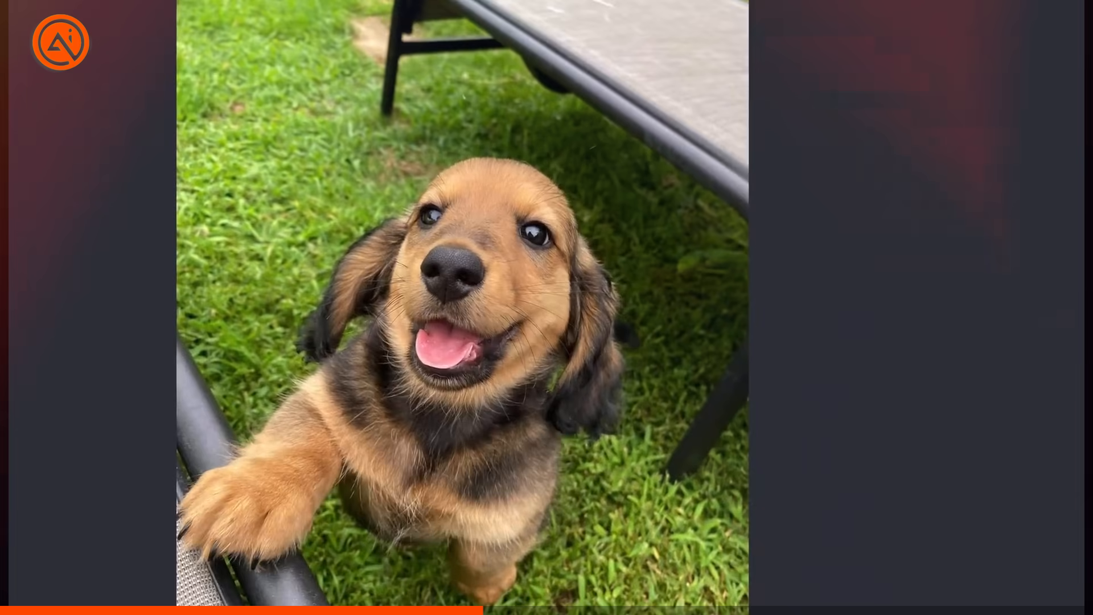
{"action": "scroll", "scroll_direction": "down", "scroll_amount": 3}
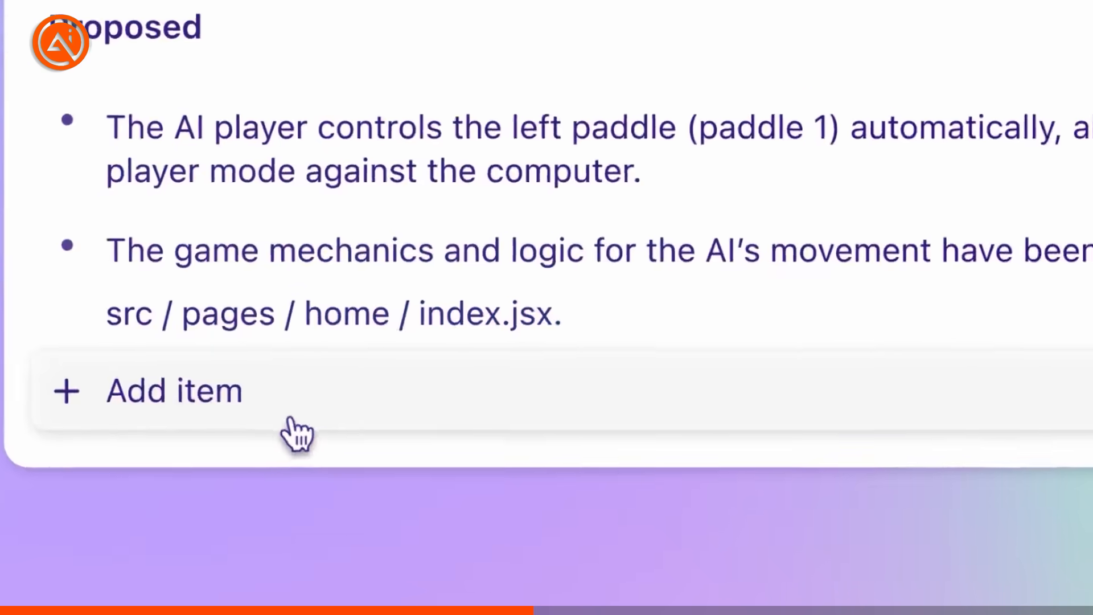
Generate the implementation plan from the proposed specification in Copilot Workspace
{"action": "scroll", "scroll_direction": "down", "scroll_amount": 3}
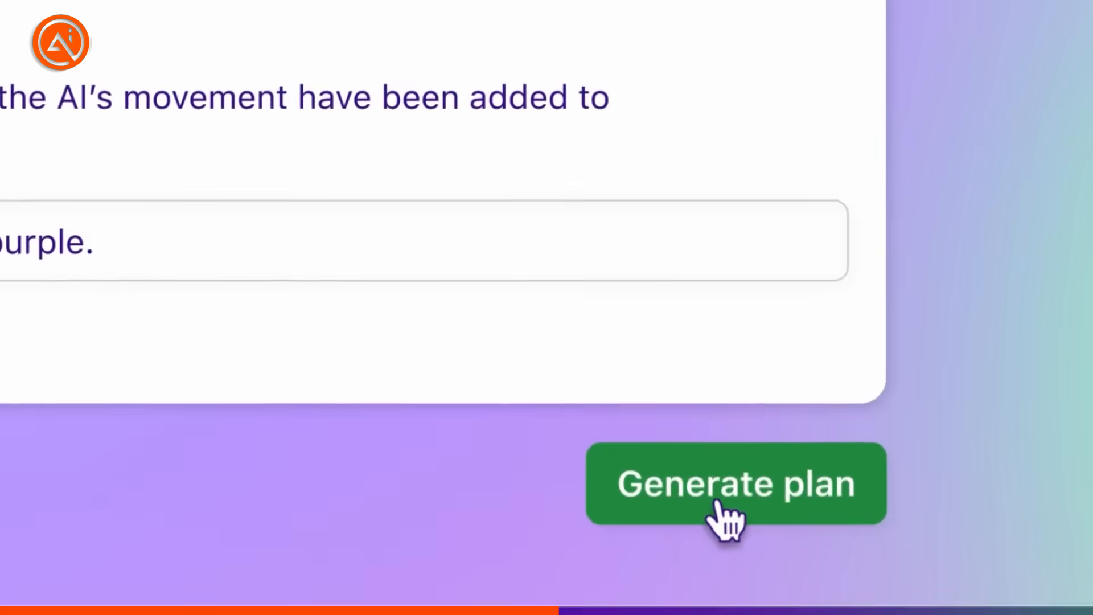
{"action": "left_click", "coordinate": [735, 483]}
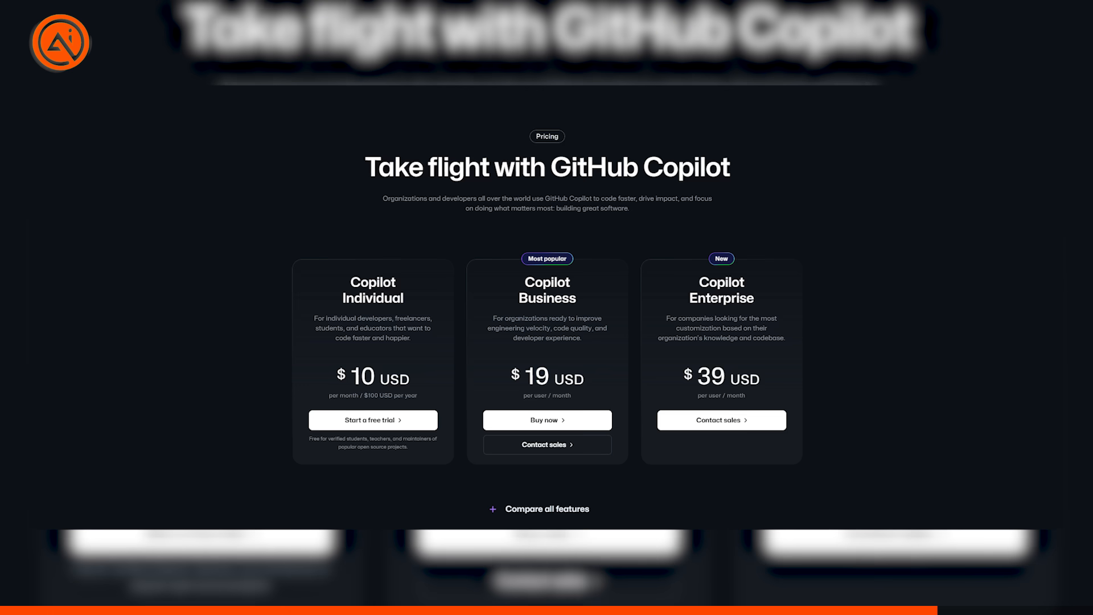
Start the 30-day free trial of Copilot Individual from the pricing page
{"action": "left_click", "coordinate": [372, 420]}
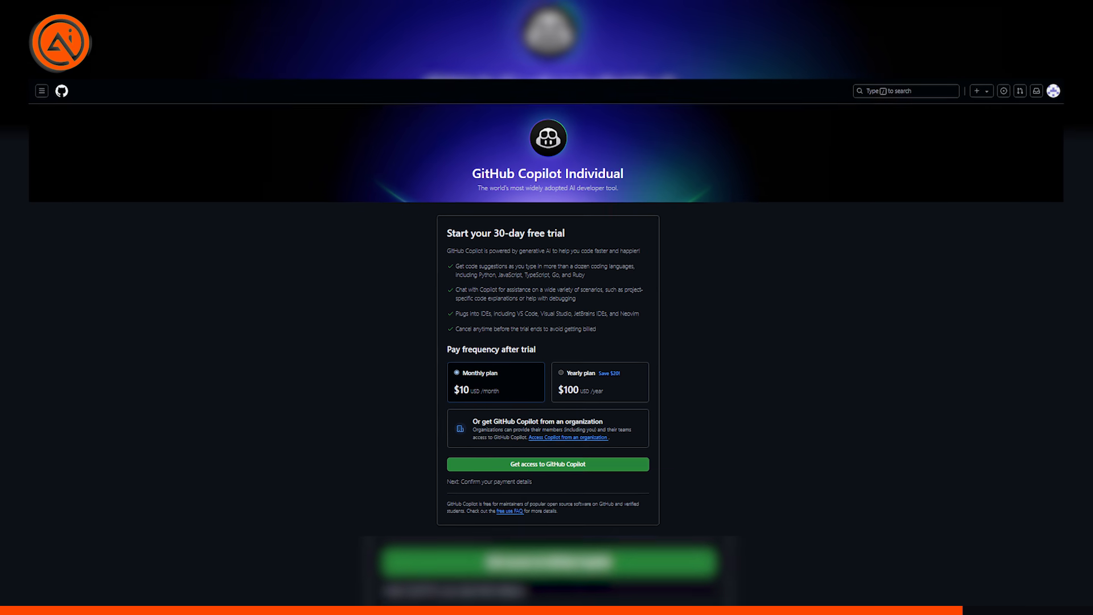